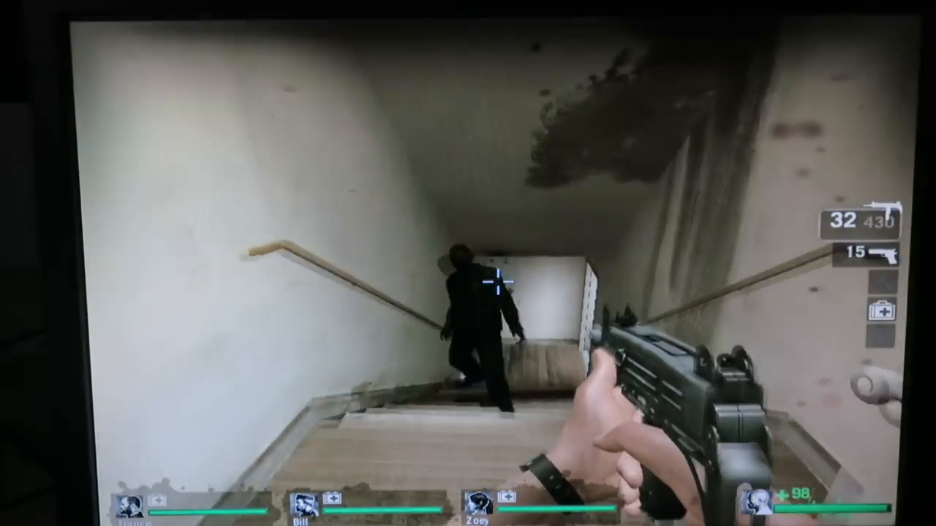
Shoot the infected on the stairs, then pause the game with Esc
{"action": "left_click", "coordinate": [503, 284]}
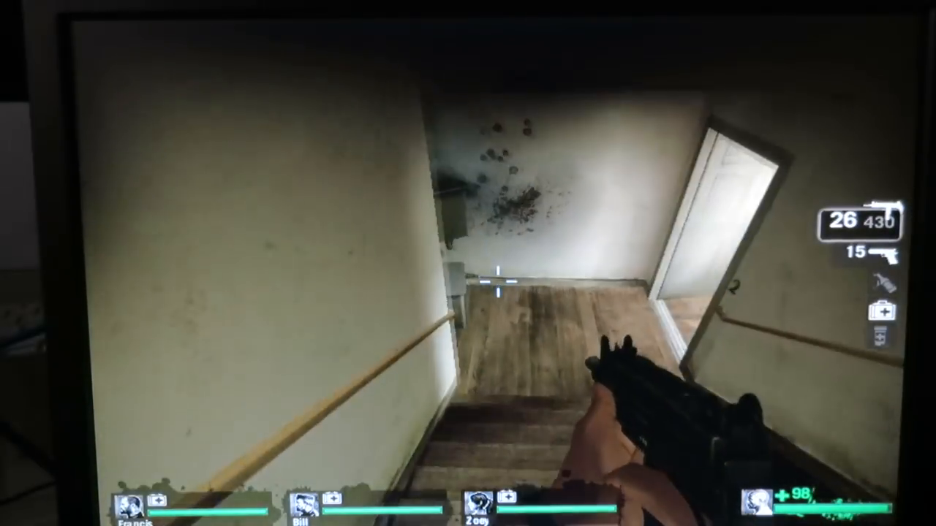
{"action": "mouse_move", "coordinate": [468, 293]}
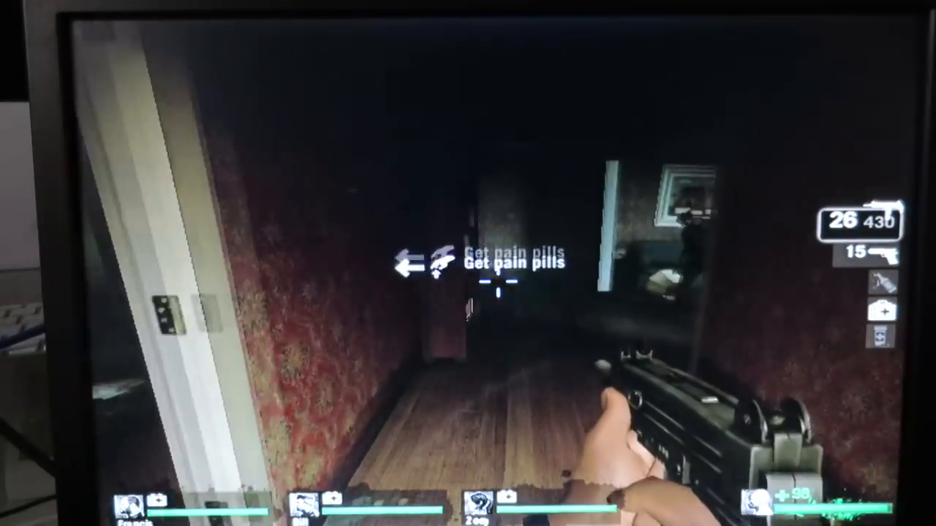
{"action": "key", "text": "Escape"}
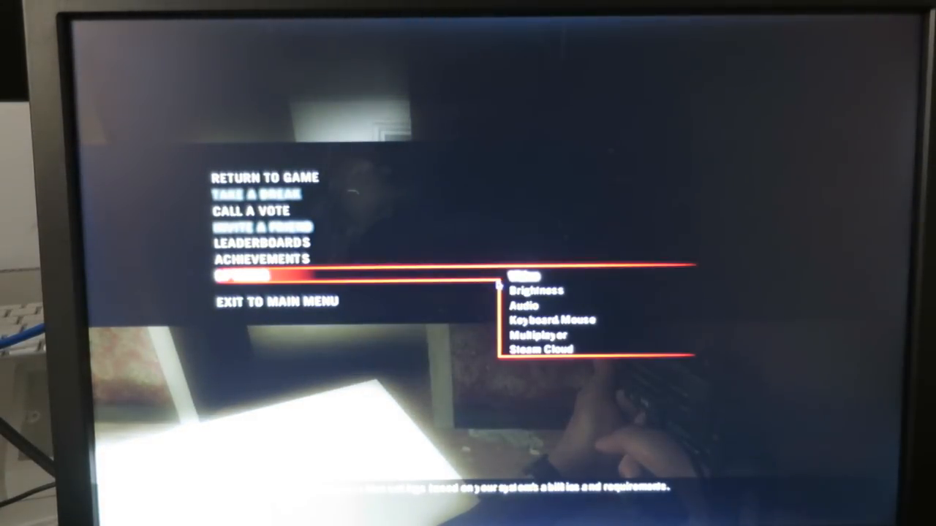
In Video settings choose 800 x 600 resolution with Normal (4:3) aspect ratio
{"action": "left_click", "coordinate": [529, 275]}
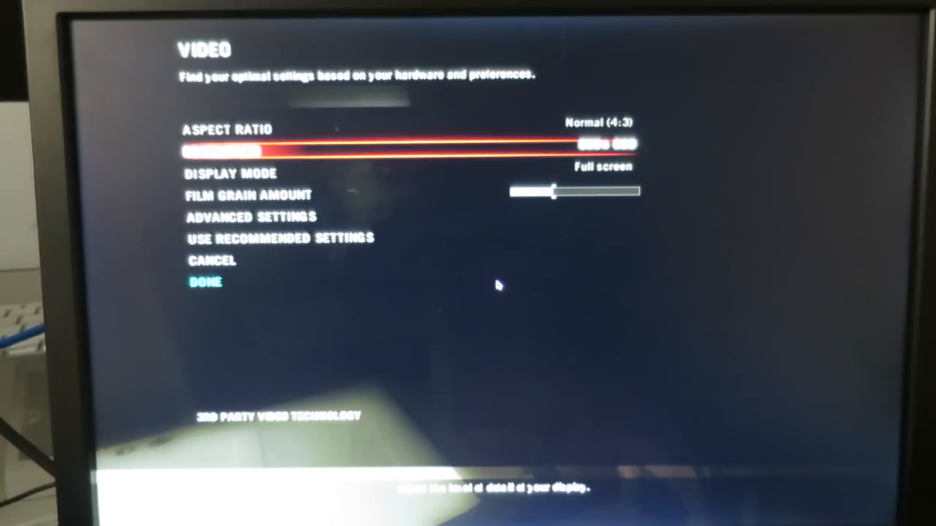
{"action": "left_click", "coordinate": [606, 145]}
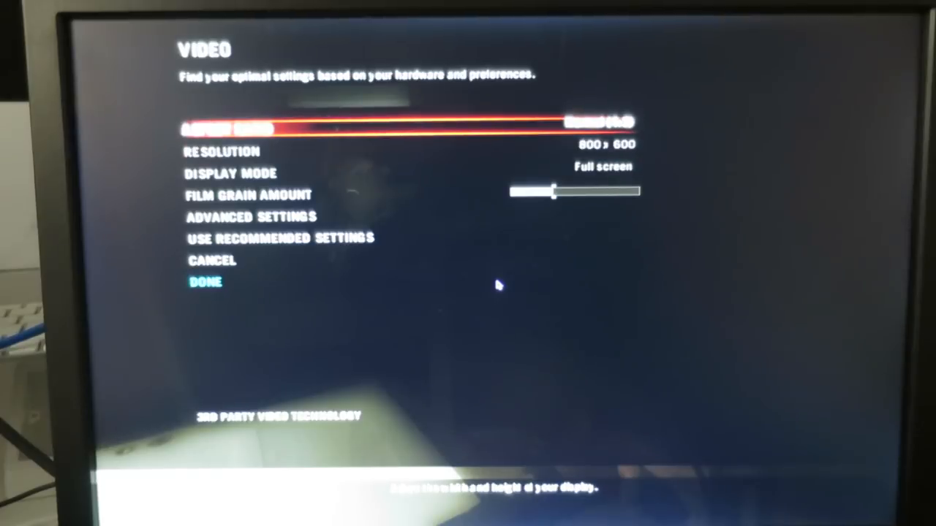
{"action": "left_click", "coordinate": [248, 216]}
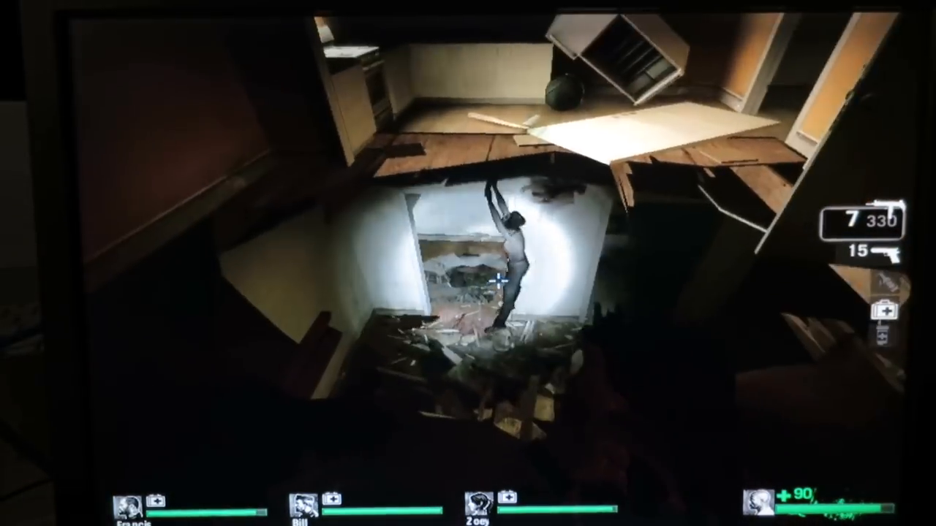
Shoot at the infected in the wrecked room after resuming play
{"action": "left_click", "coordinate": [468, 285]}
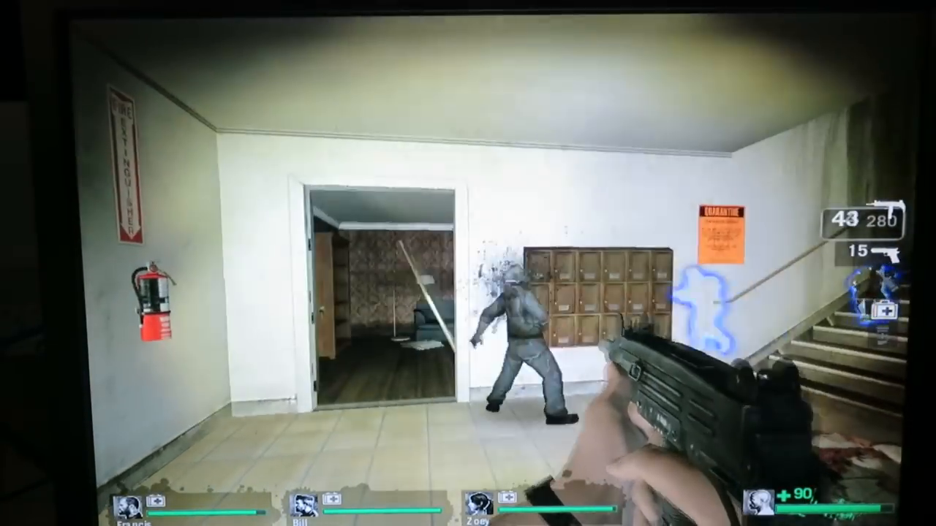
{"action": "mouse_move", "coordinate": [468, 263]}
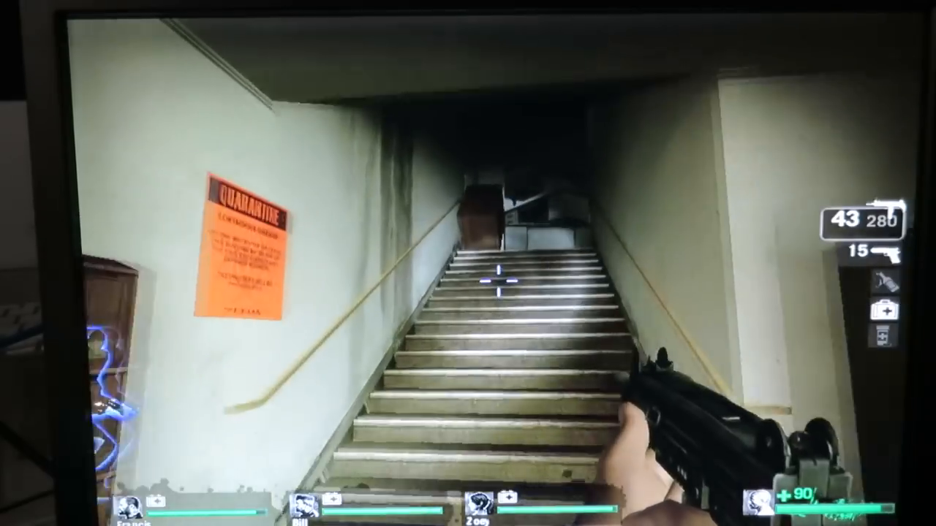